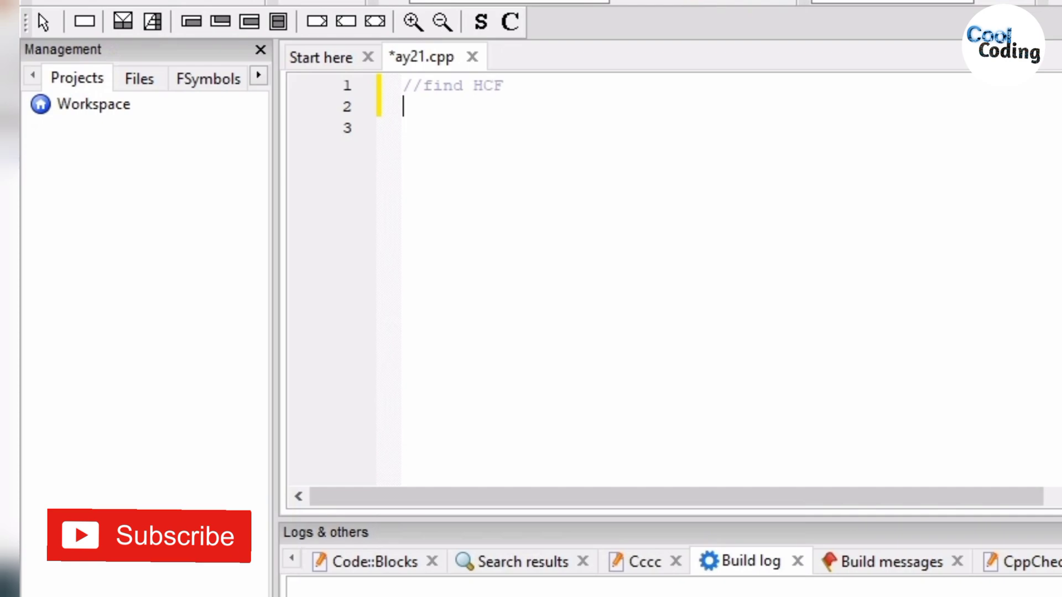
Step: Write #include<iostream>, using namespace std; and int main() declaring int n1,n2;
text(#include<iostream>)
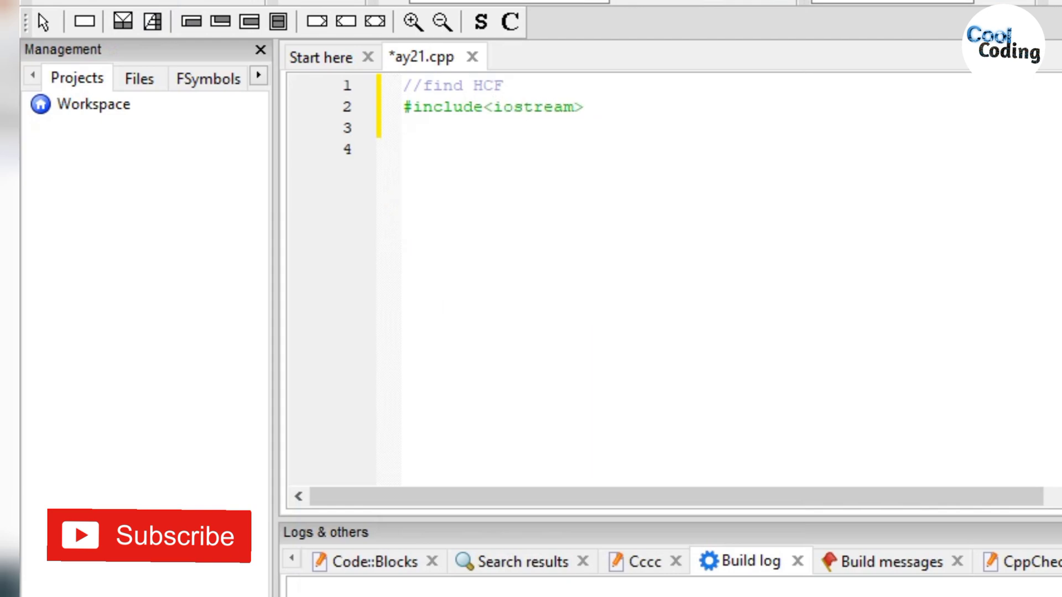
text(using namespace std;)
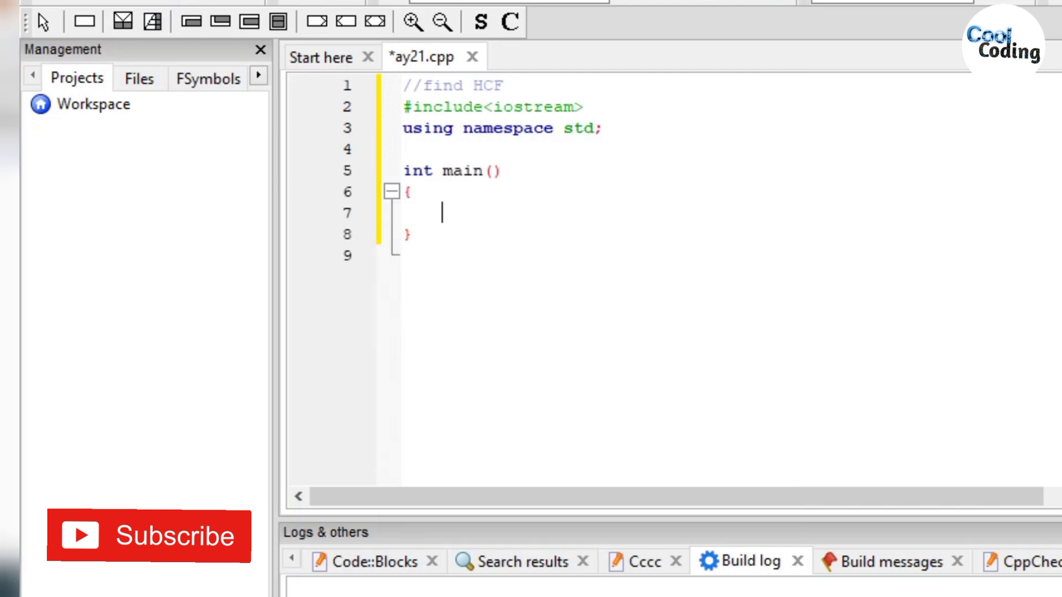
text(int)
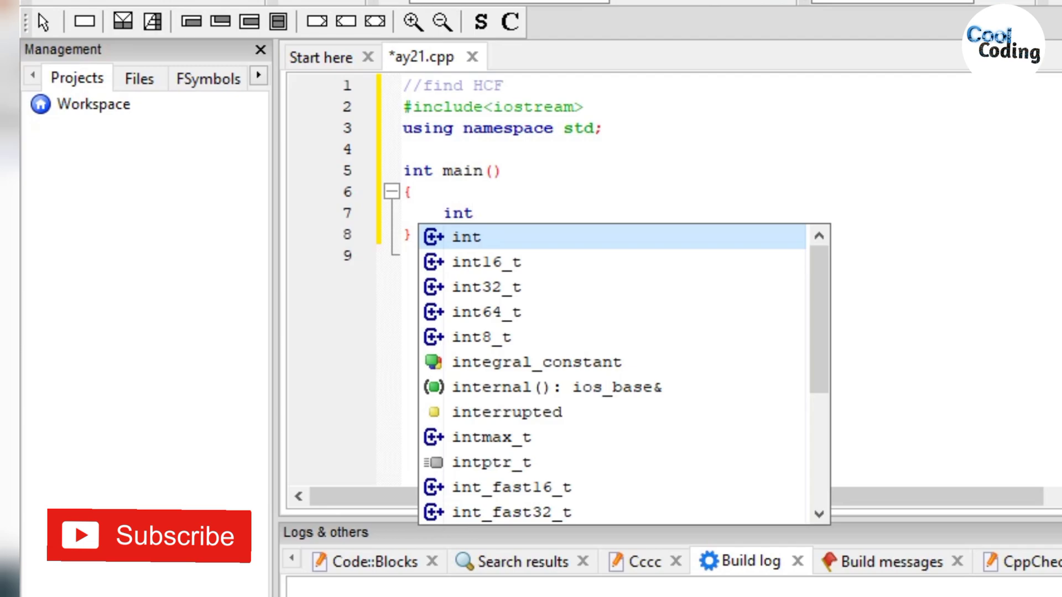
text(n1,n2;)
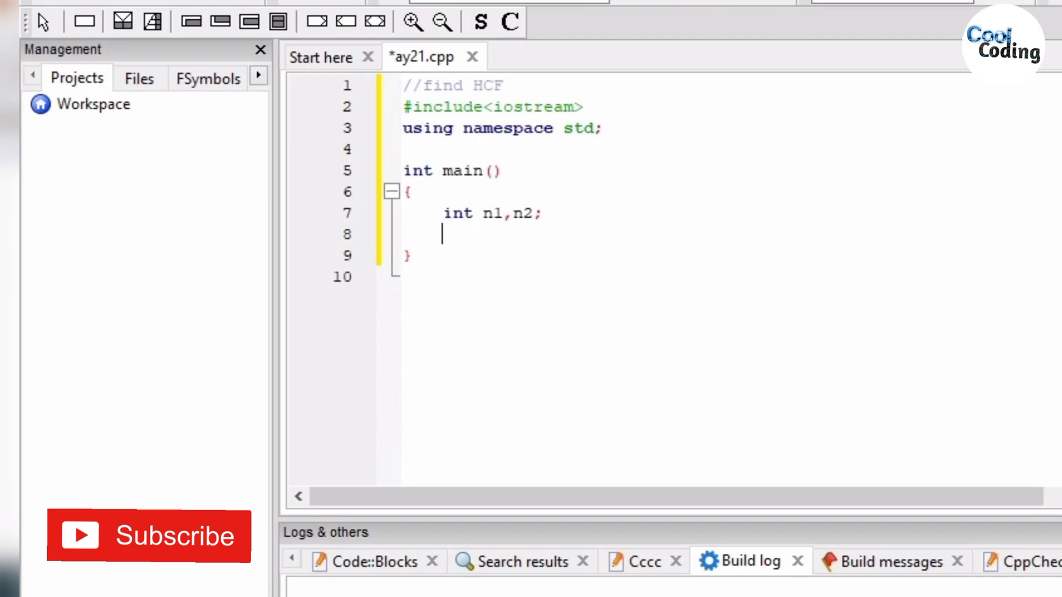
Step: Add cout<<"Enter two numbers: "; and cin>>n1>>n2; inside main
text(cout)
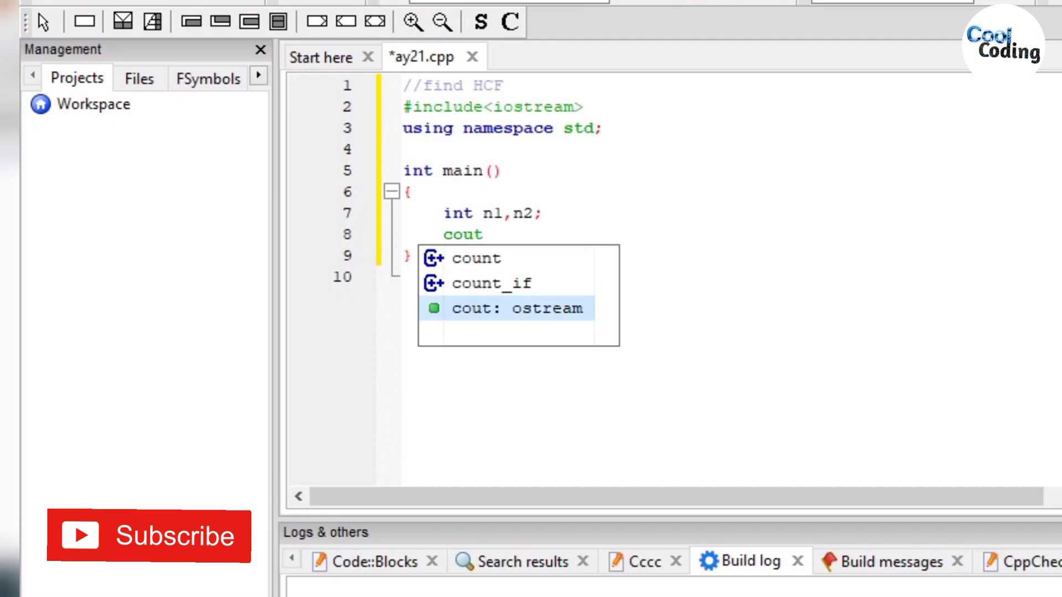
text(<<"Enter)
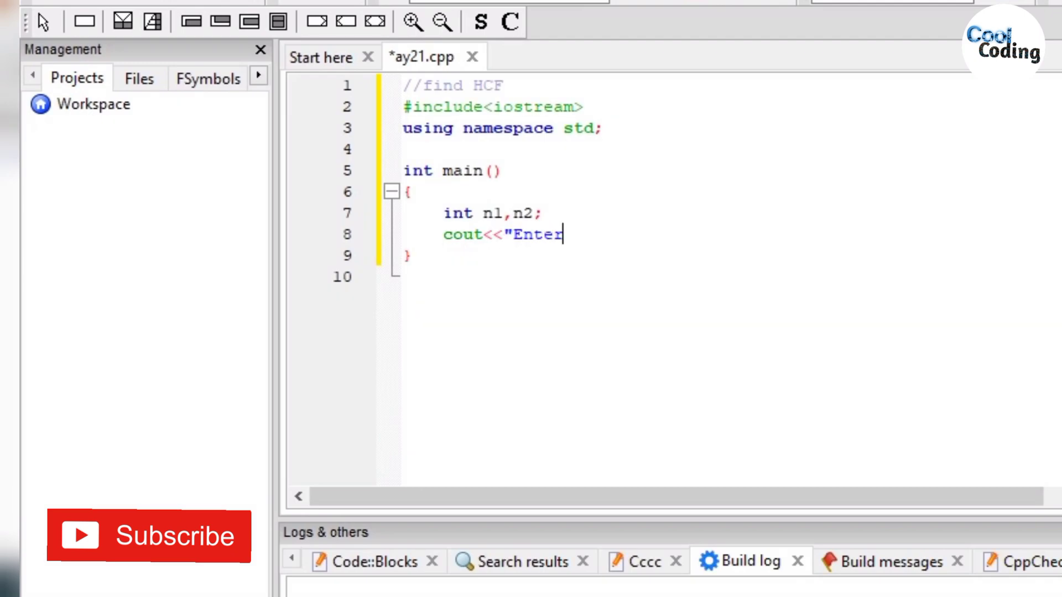
text(two numbers)
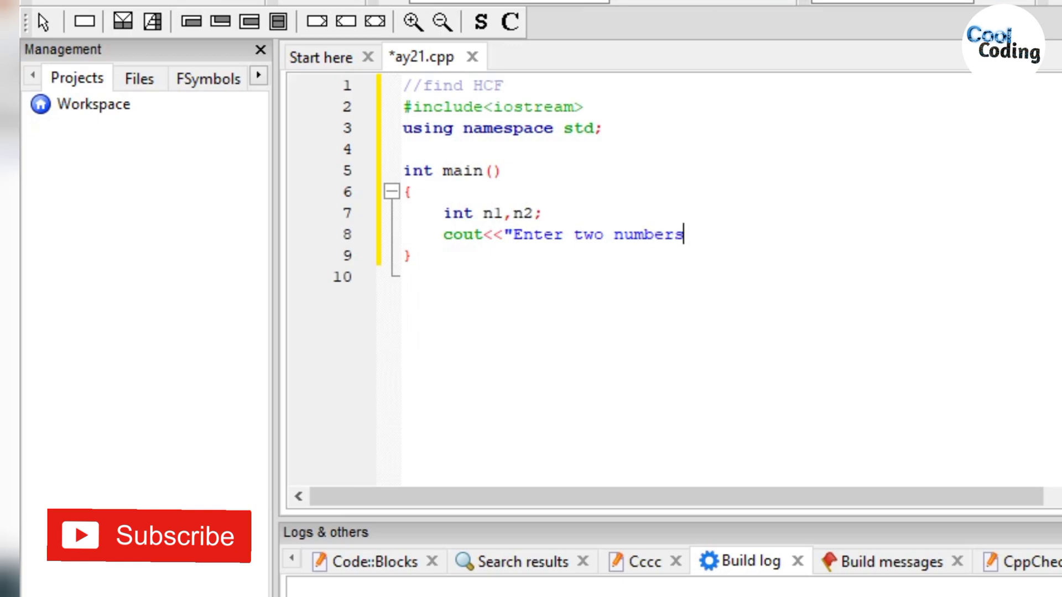
text(: ")
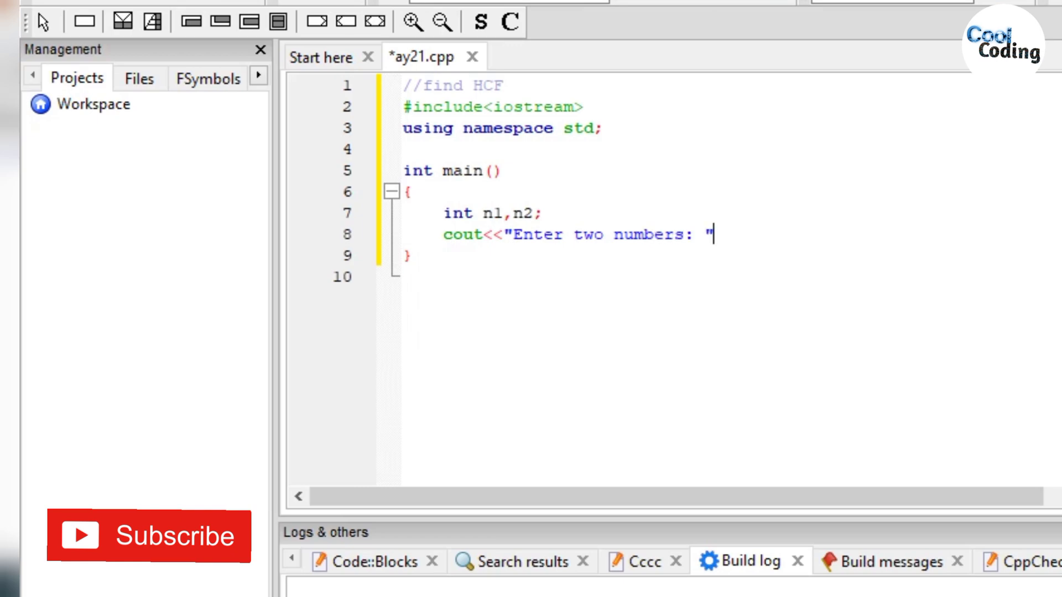
text(;)
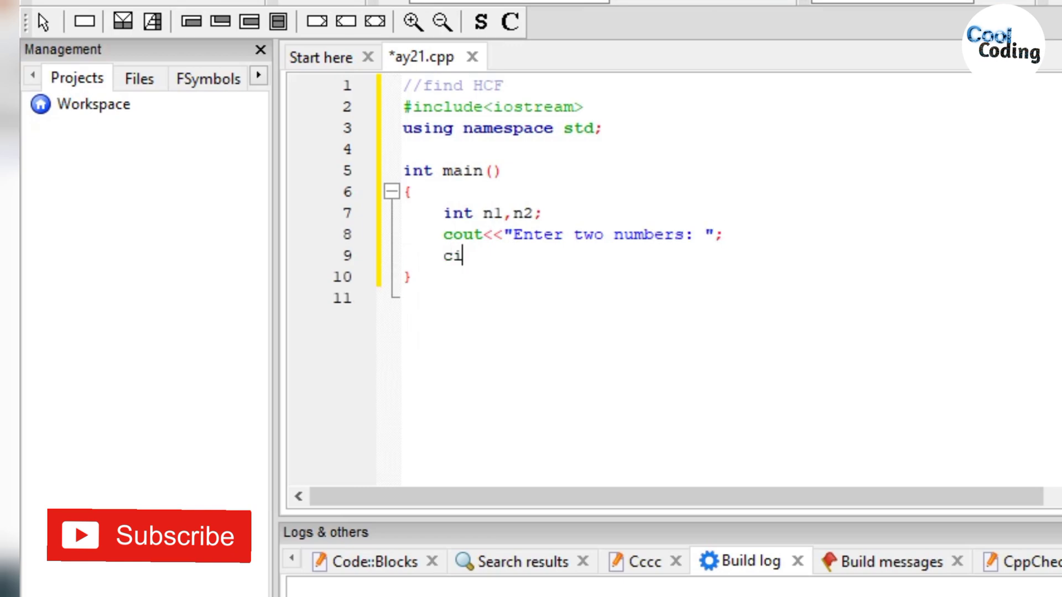
text(n>>n1>>n2;)
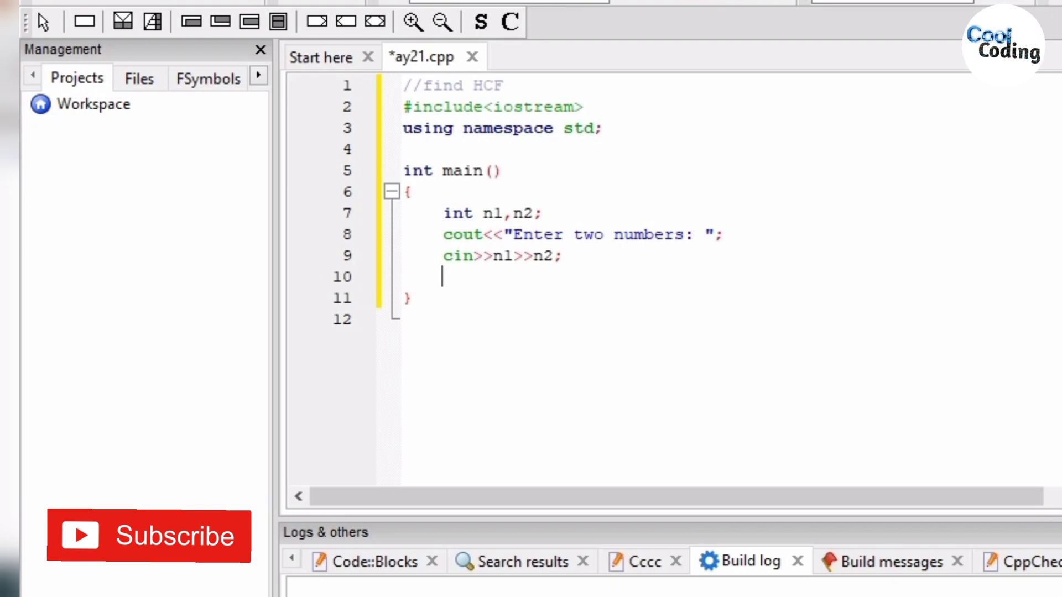
Step: Start the loop while(n1 != n2) with its opening brace
text(while(nl)
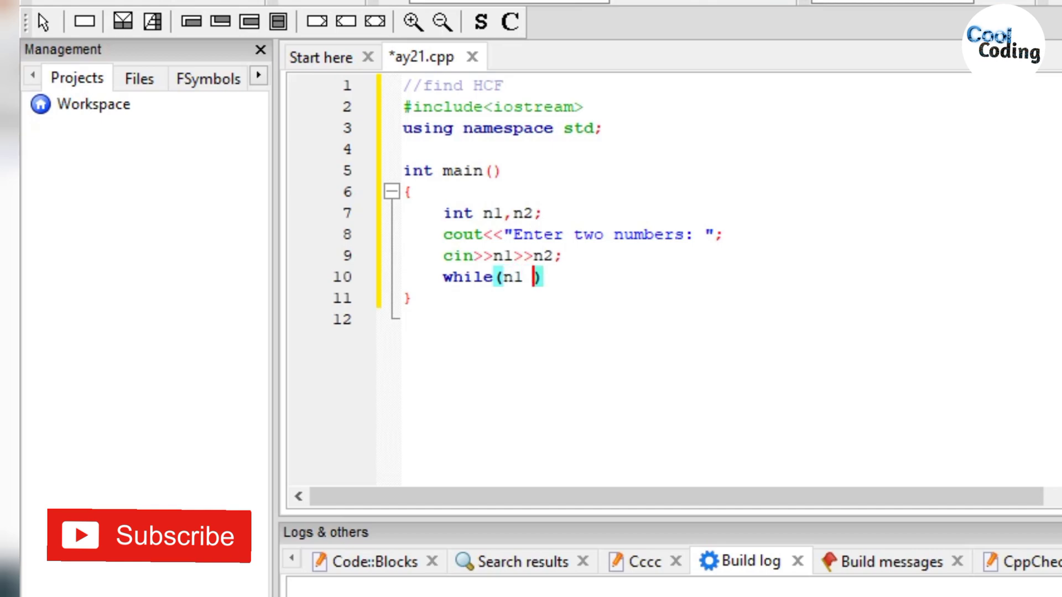
text(!=)
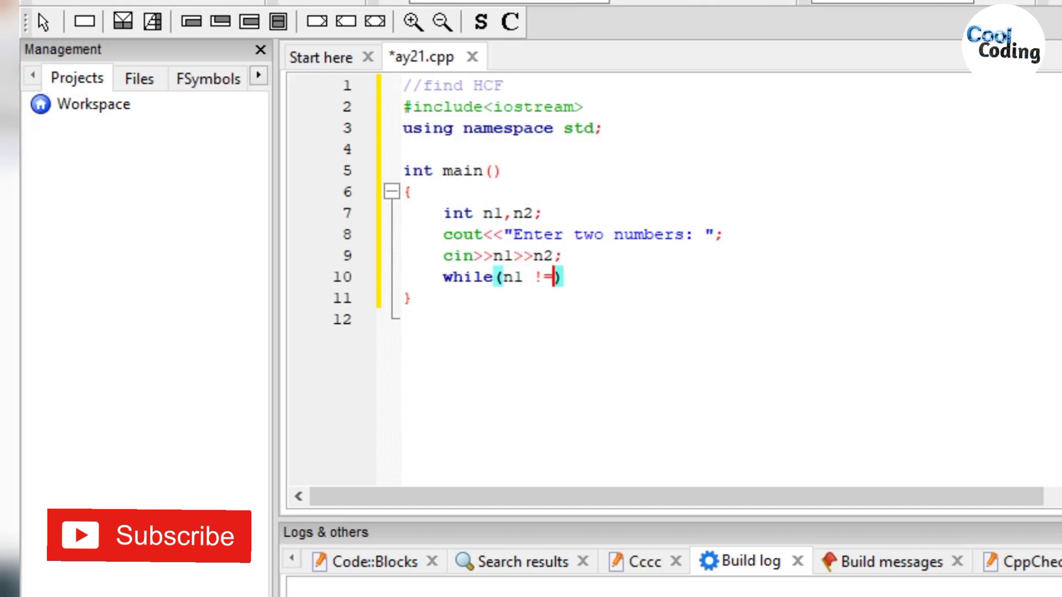
text(n2)
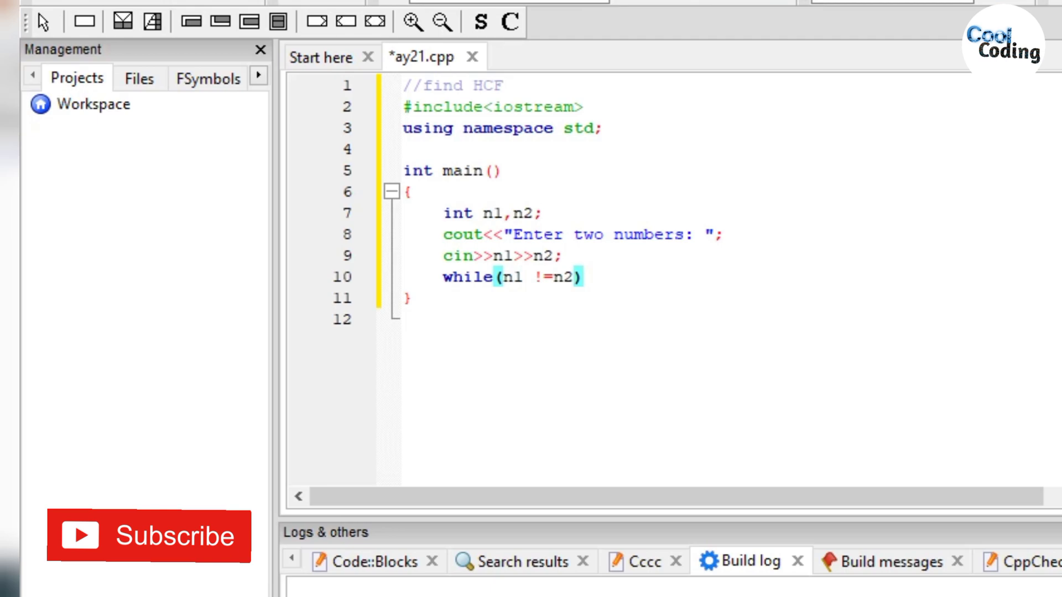
text({)
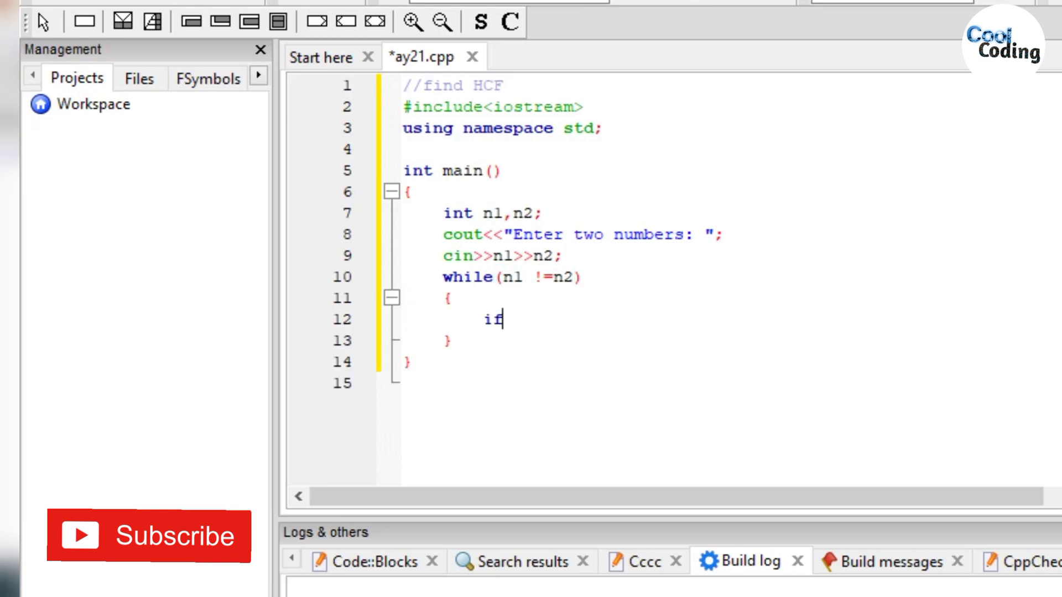
Step: Inside the loop, add if(n1>n2) n1-=n2; else n2-=n1;
text((n1>))
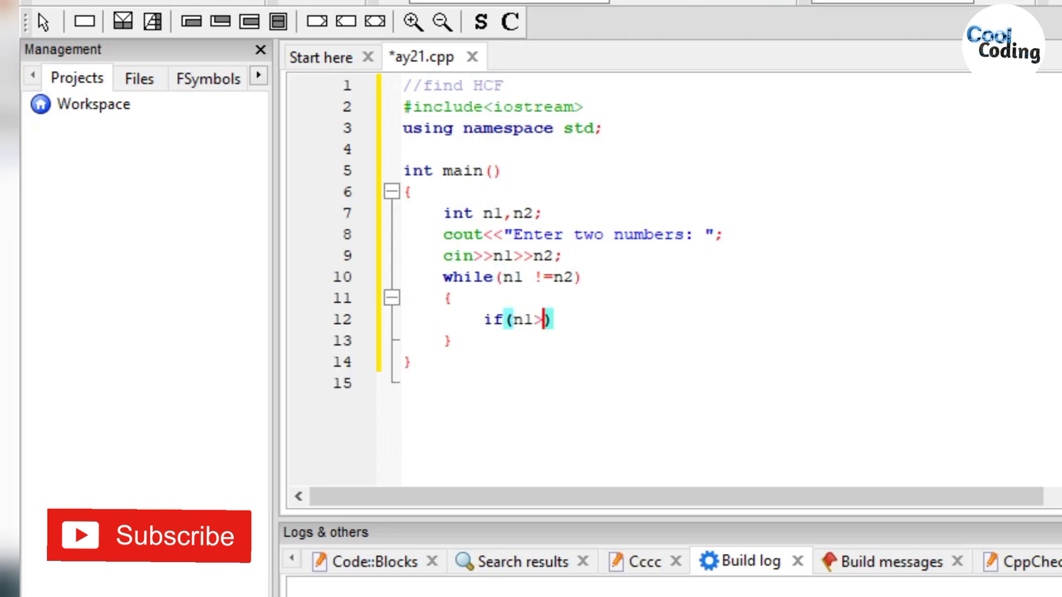
text(n2)
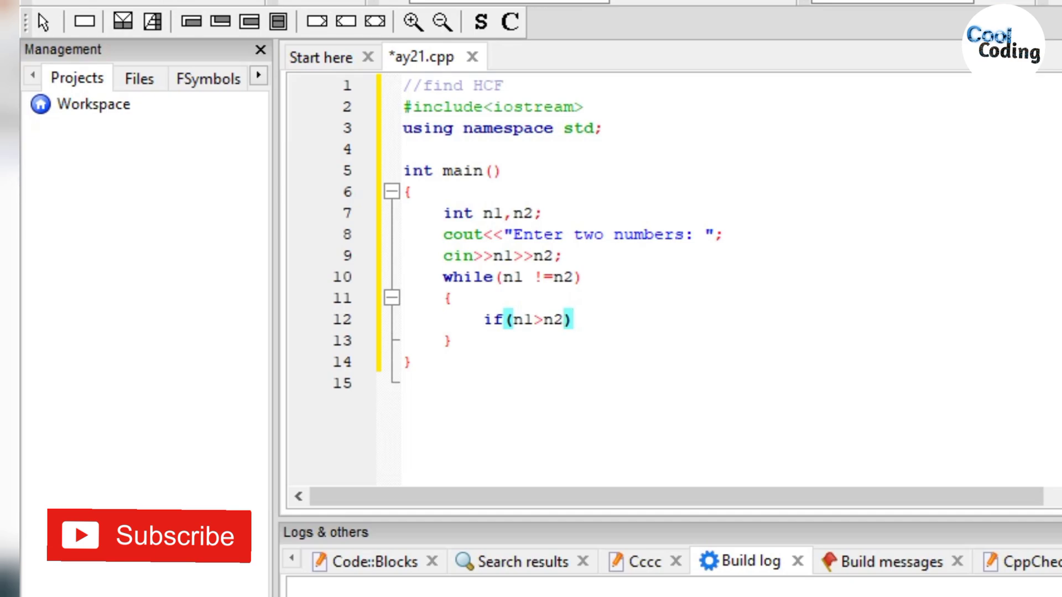
text(n1)
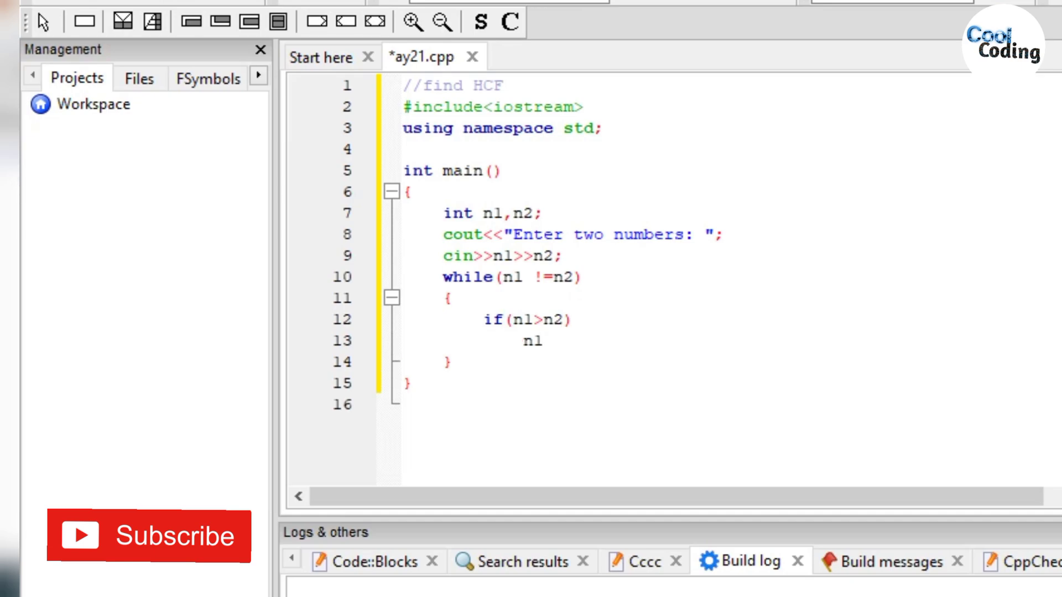
text(-=n2;)
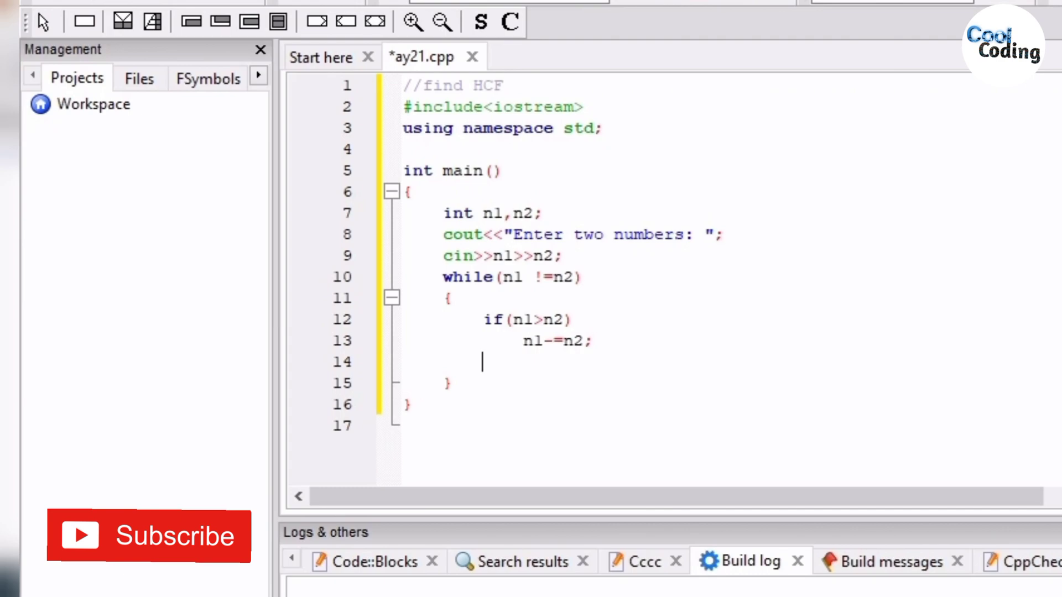
text(el)
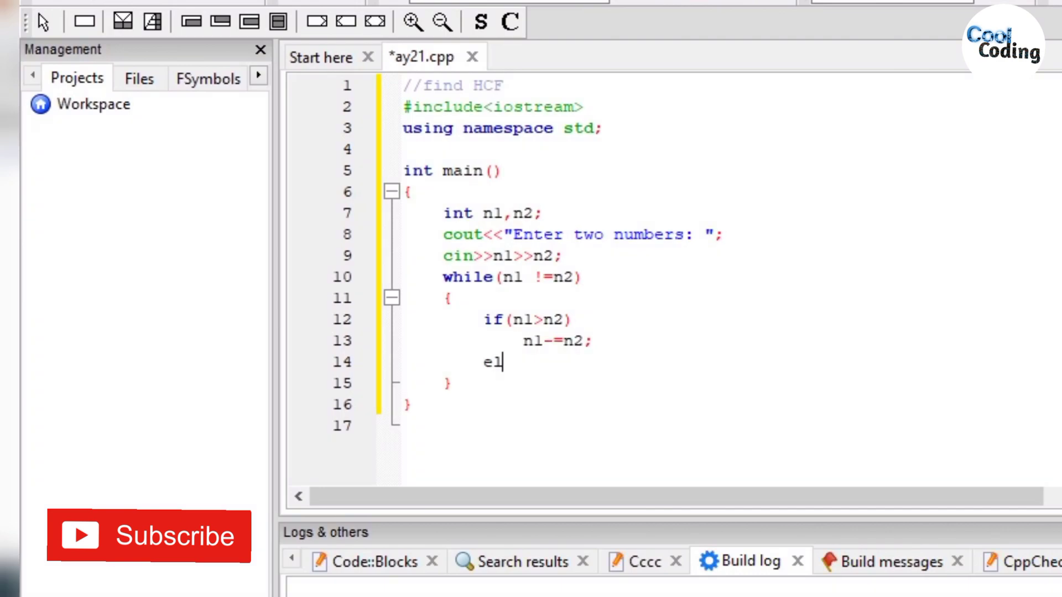
text(sen2)
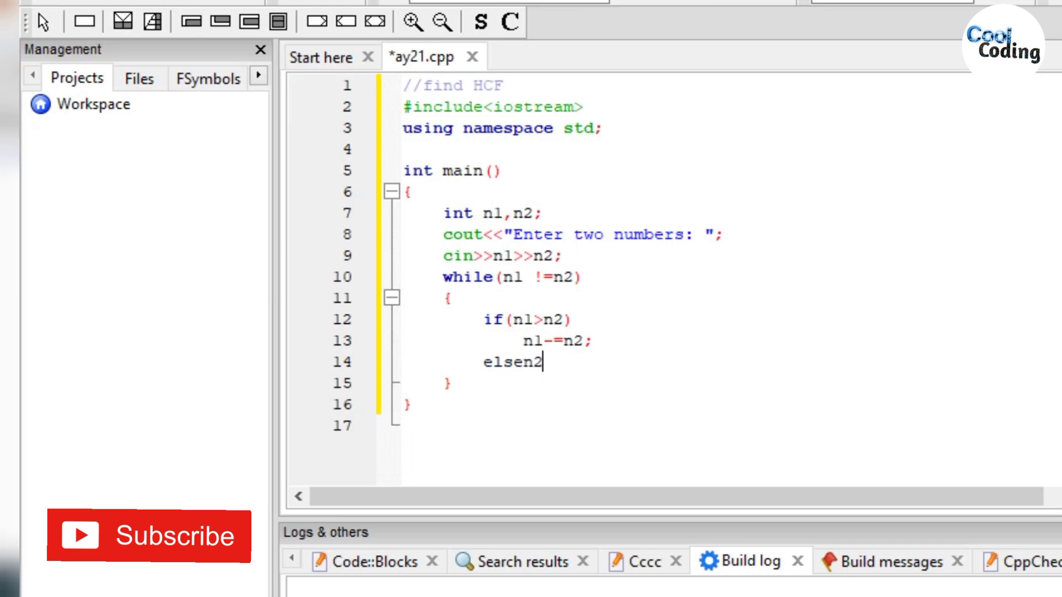
key(enter)
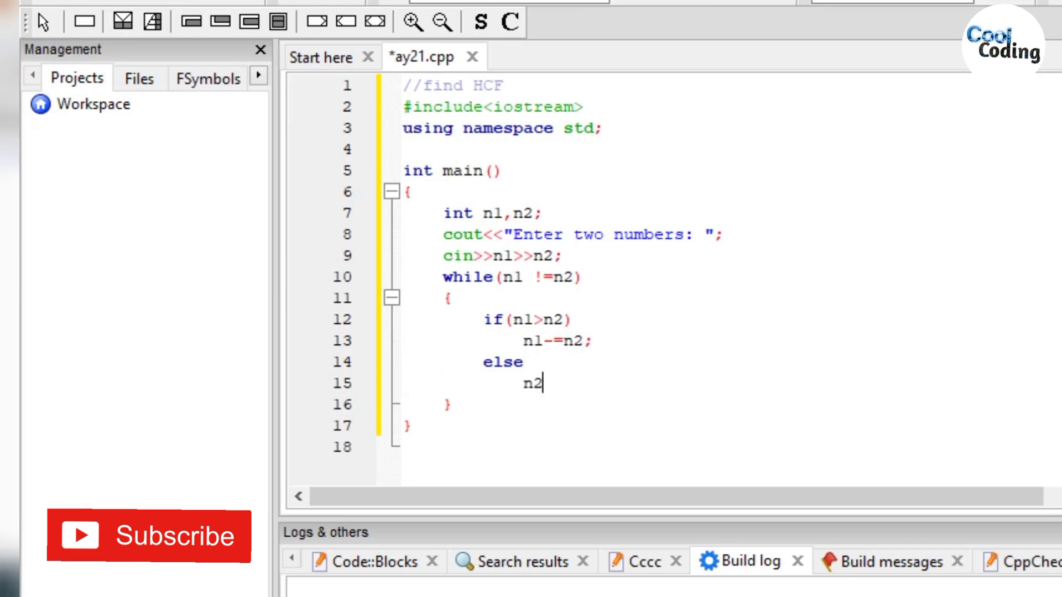
text(-=)
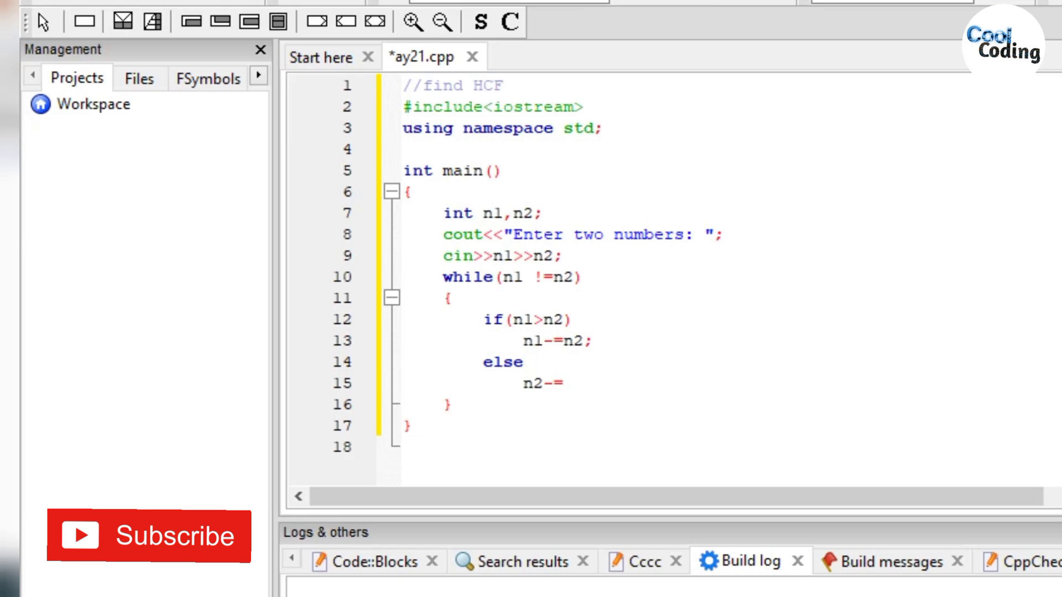
text(n1;)
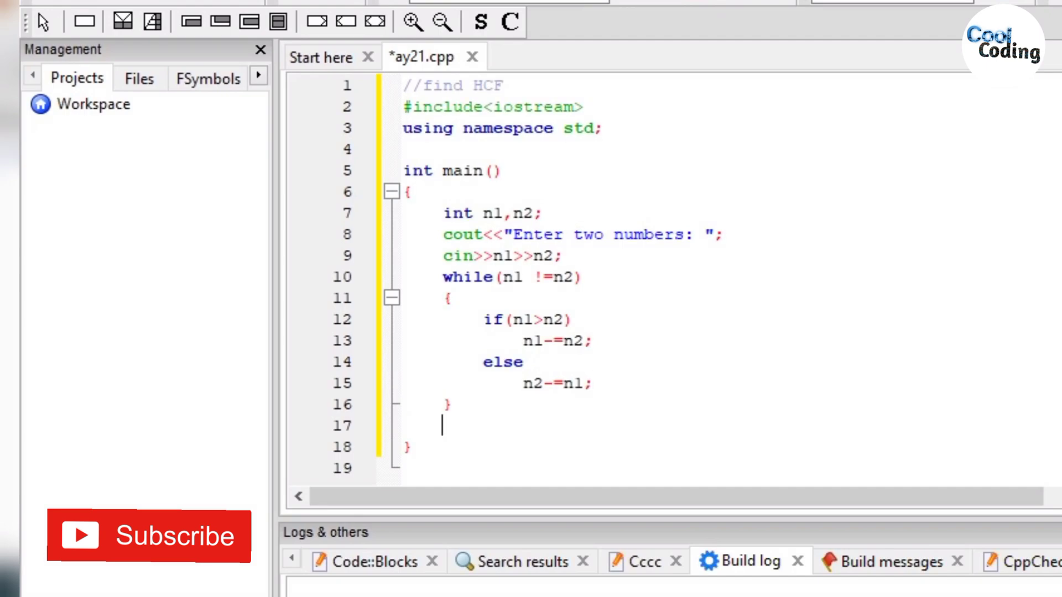
Step: Print "HCF = " followed by n1, then begin a // compile and run comment
text(cout<<)
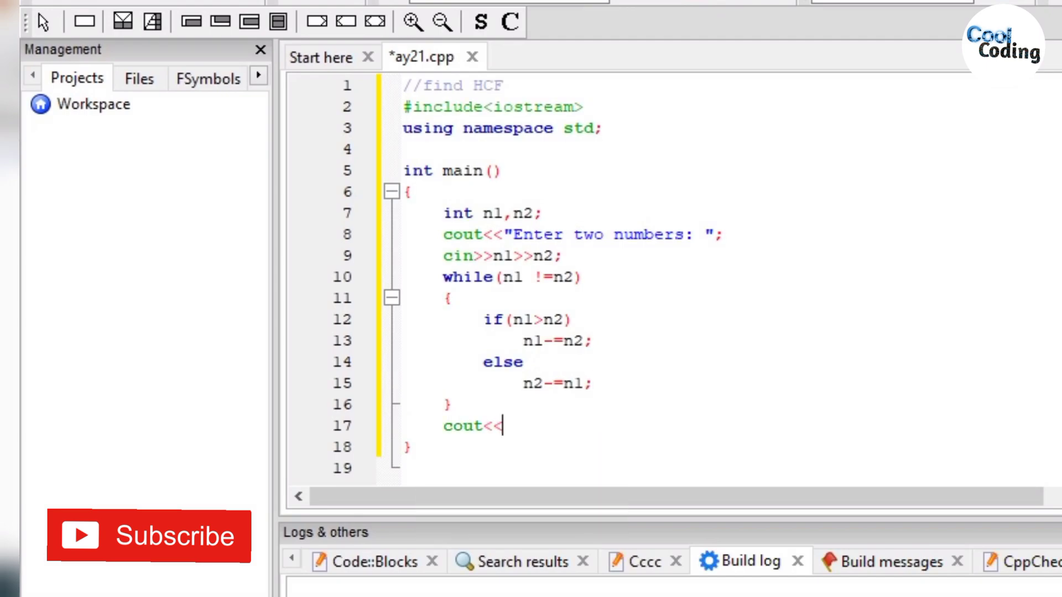
text("HCF)
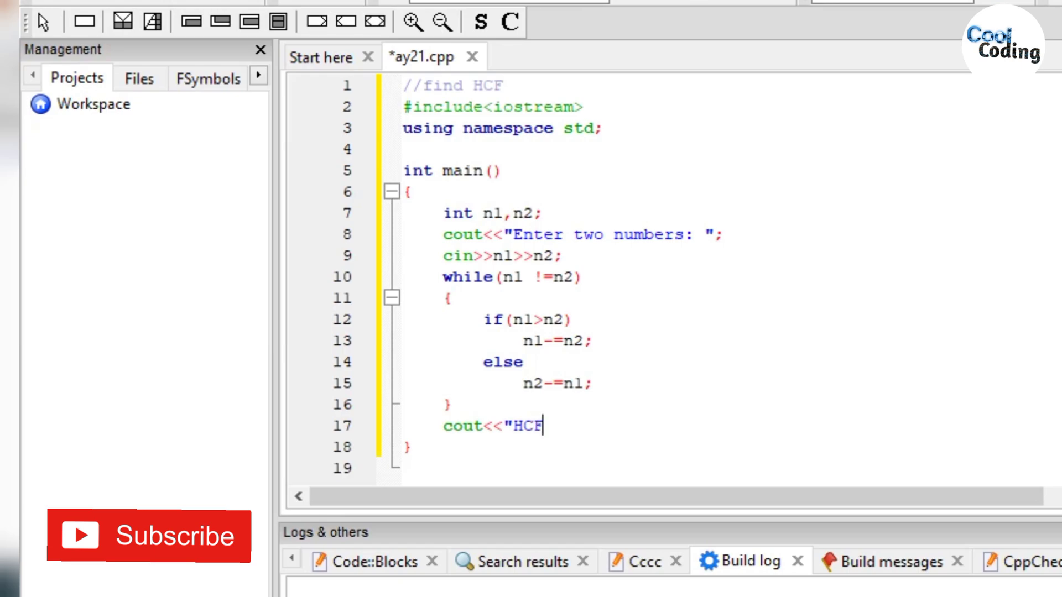
text(+ ")
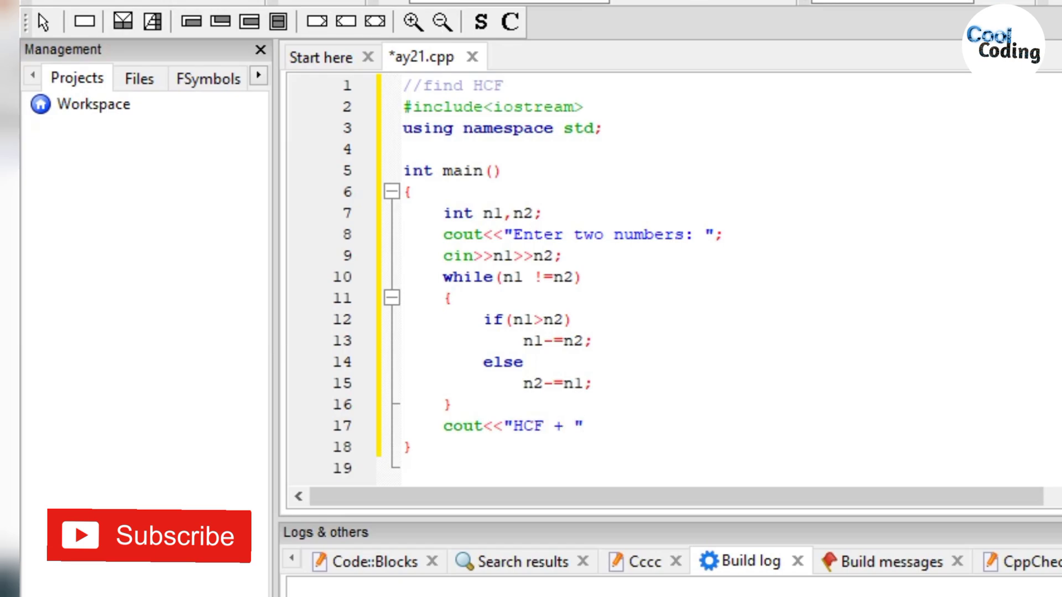
text(=)
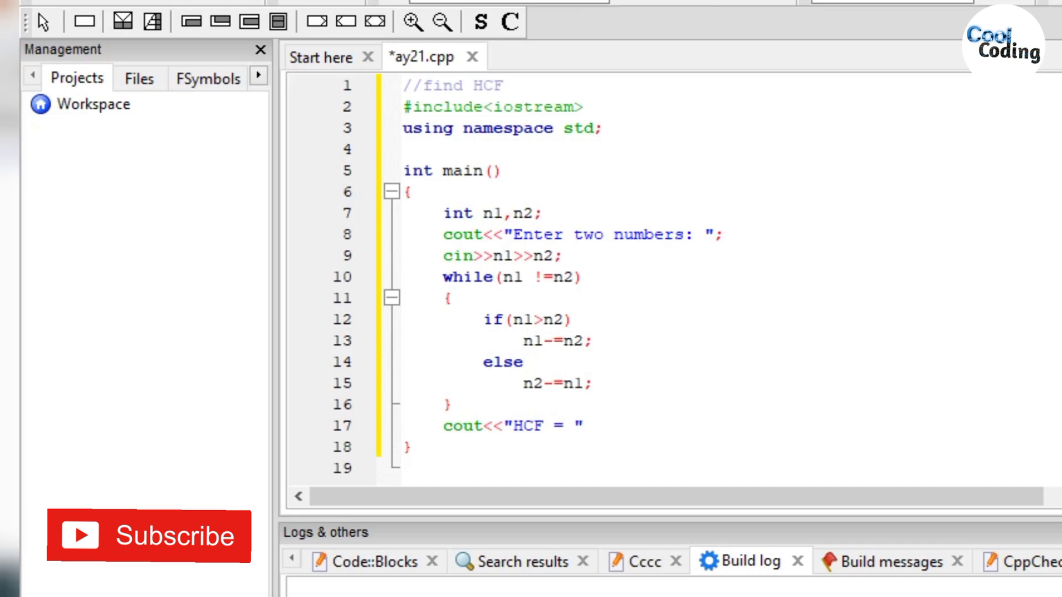
text(<<n1;)
text(//)
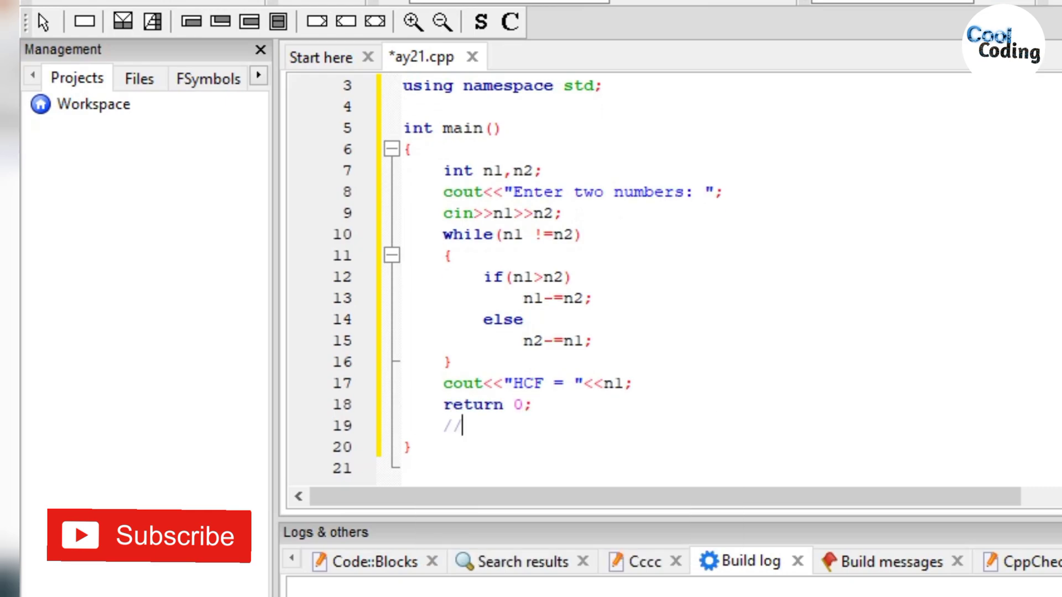
text(compile and ru)
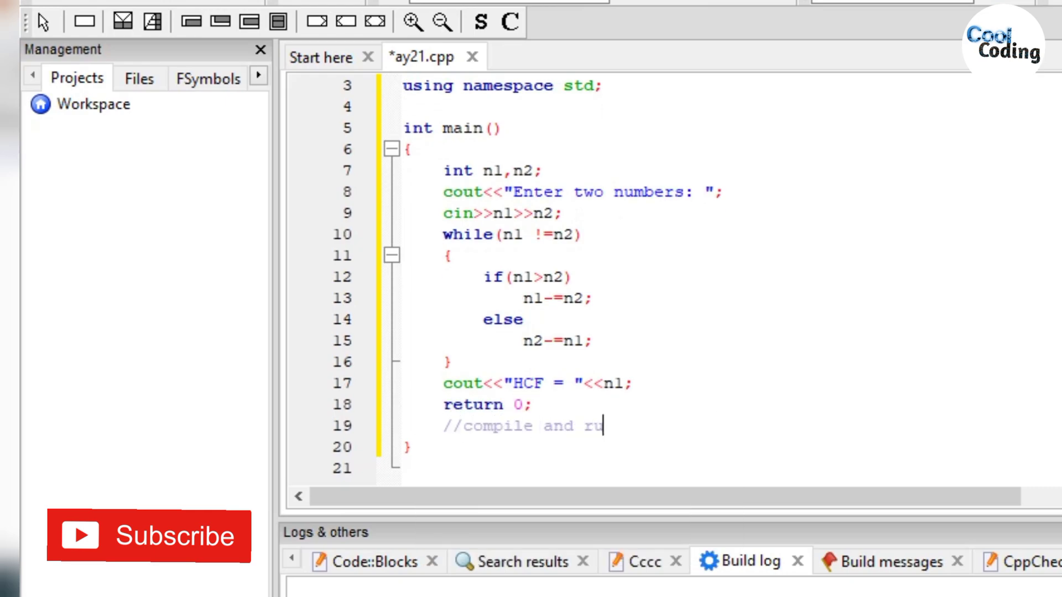